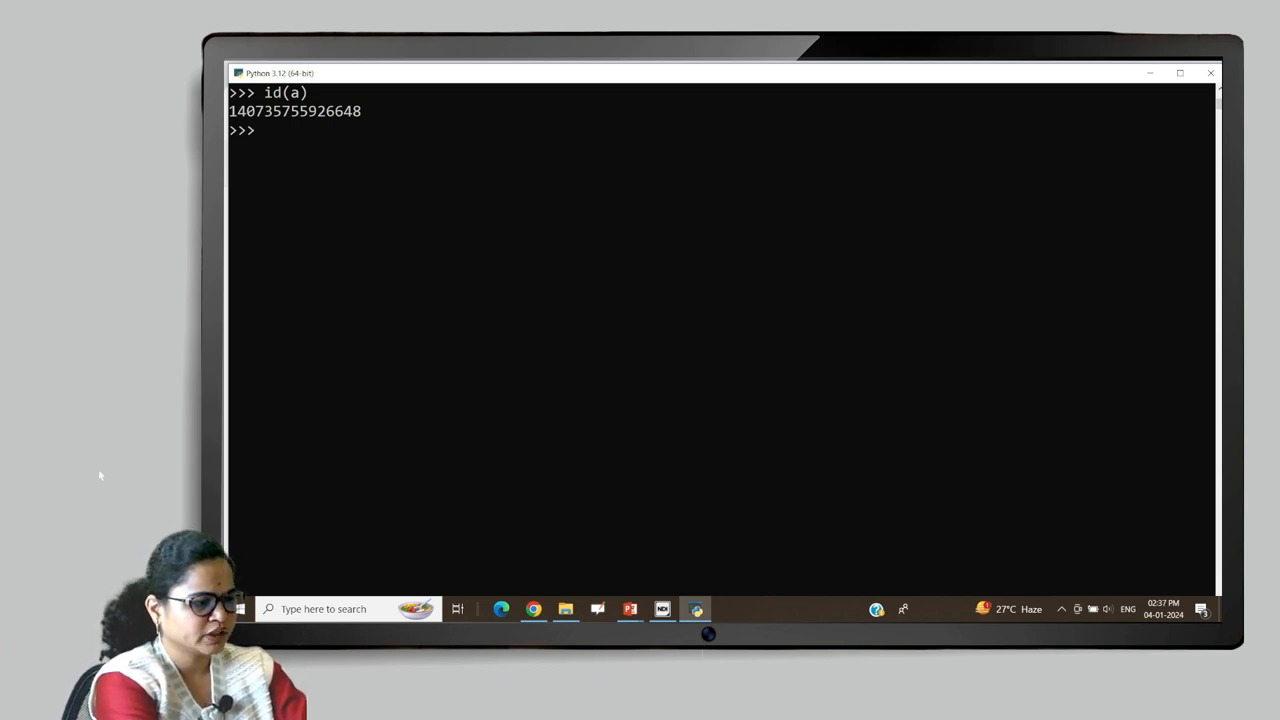
Define the list l1 = [1, 2, 3, 4] at the prompt.
text(11)
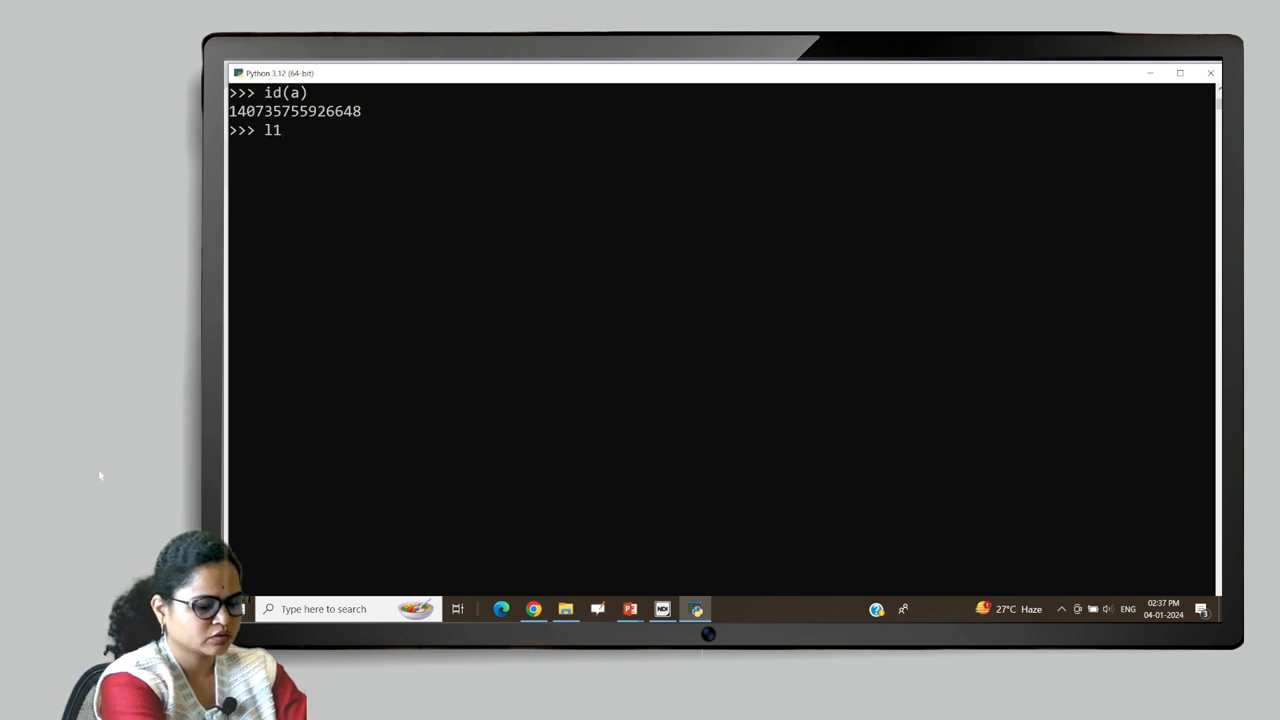
text(=[1)
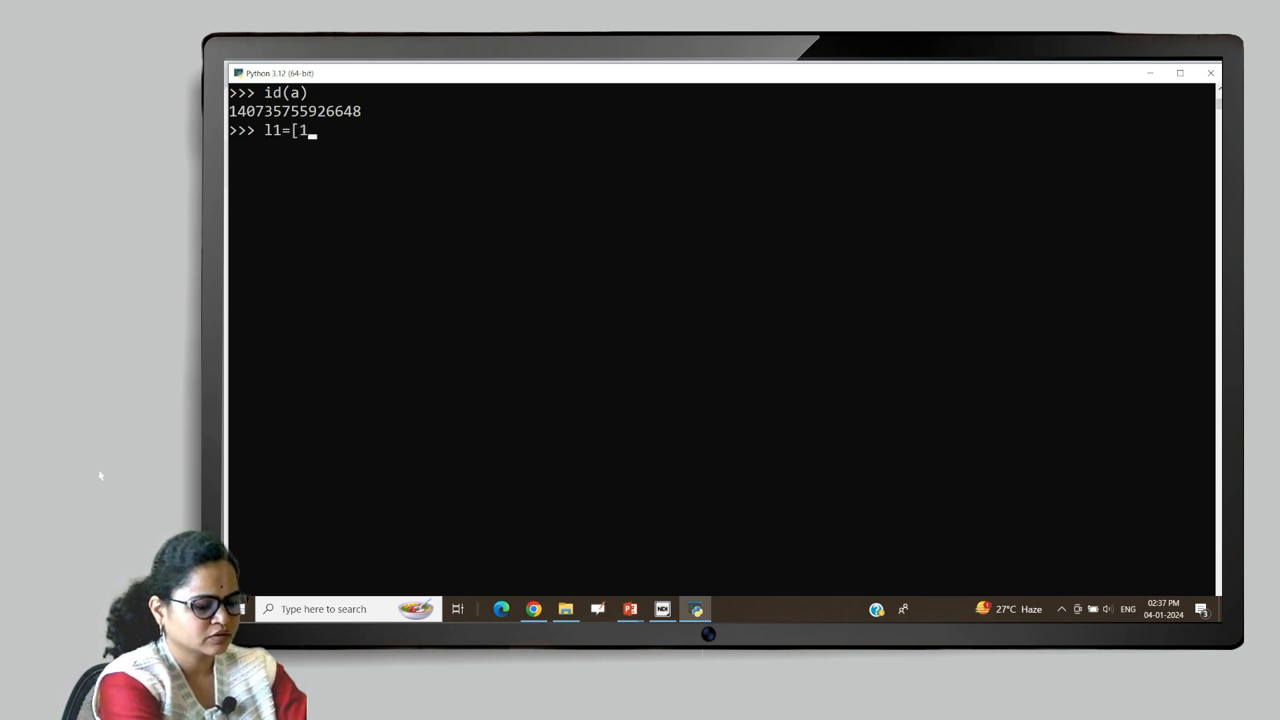
text(,2,3,)
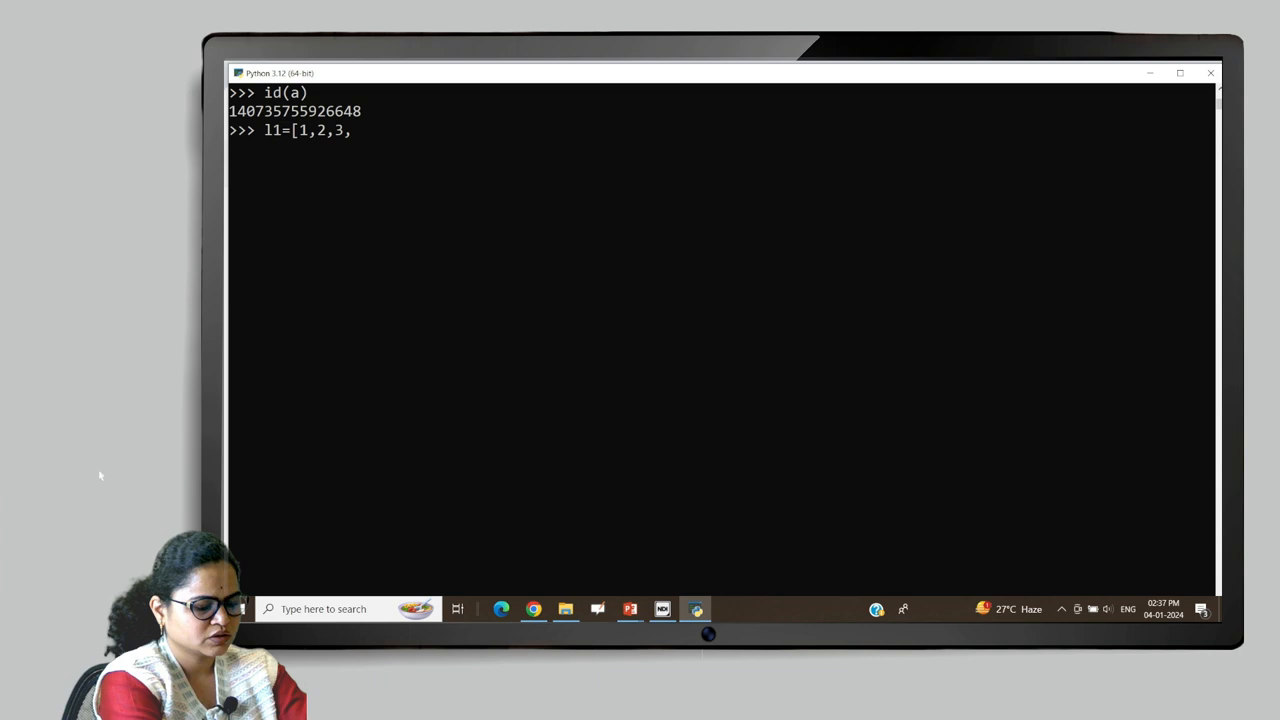
text(4])
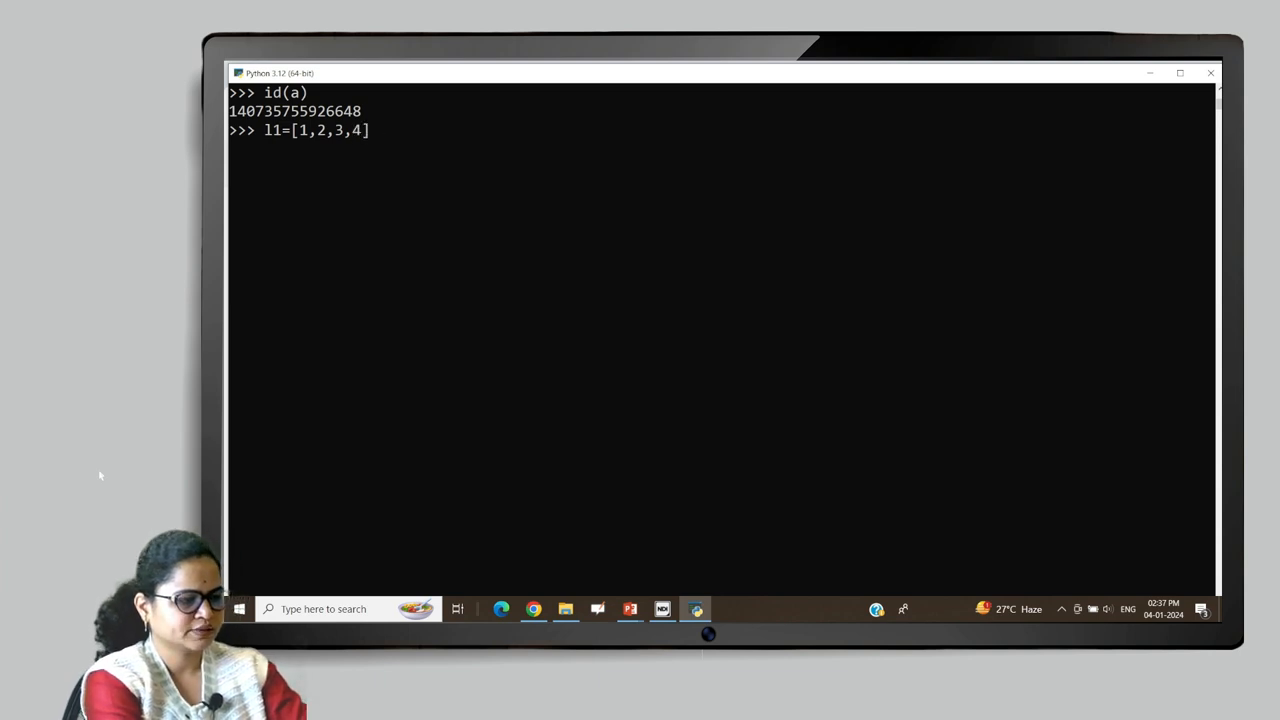
key(Enter)
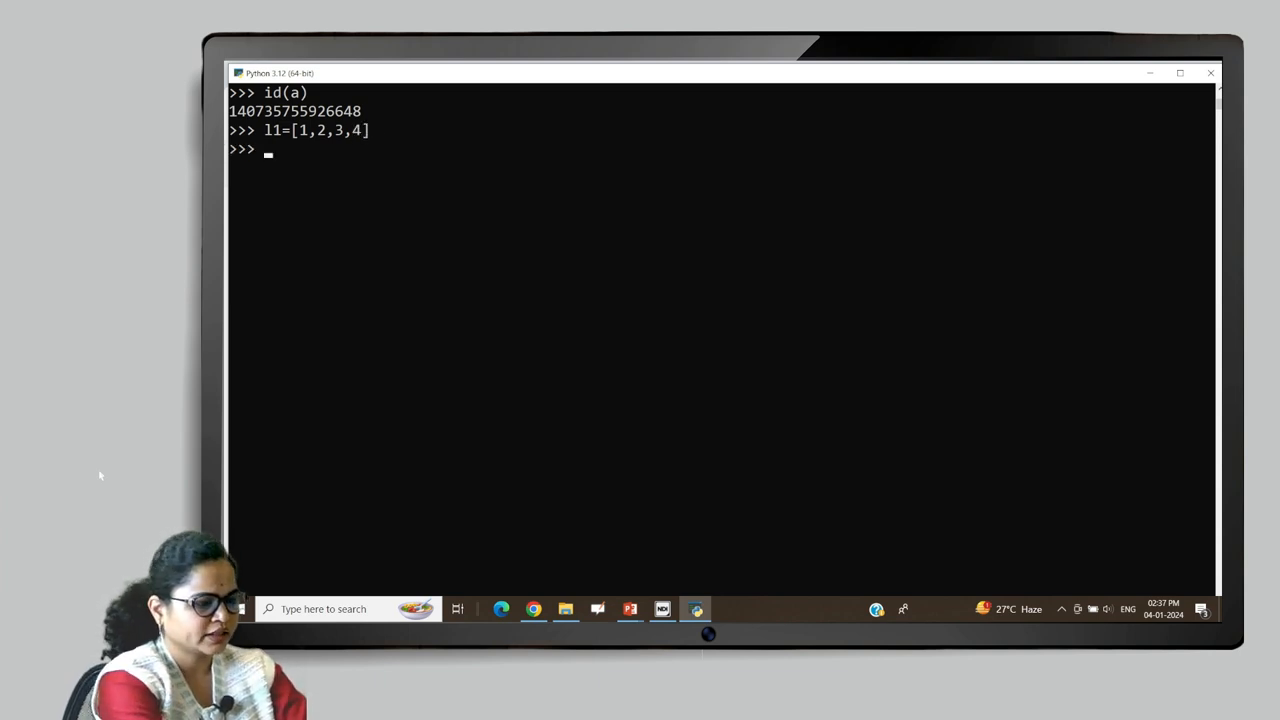
Evaluate hex(id(l1)) to print the list's id, '0x16d3d0d4dc0'.
text(id)
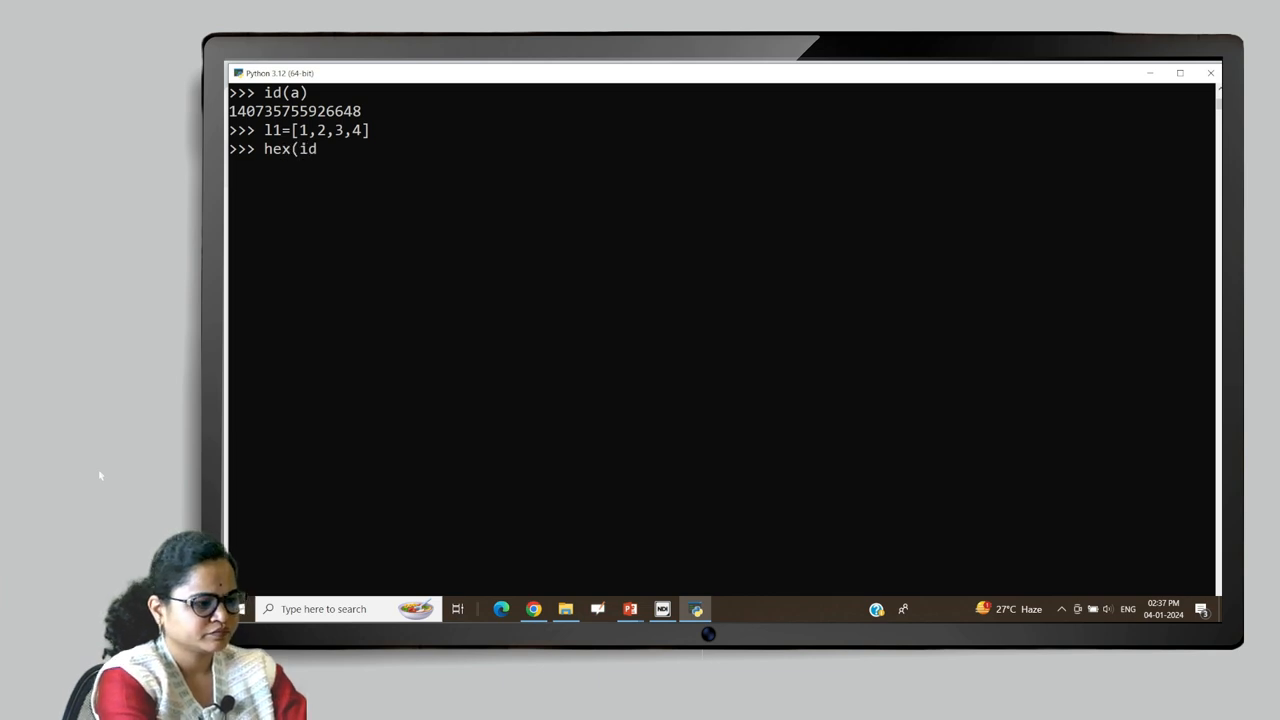
text(())
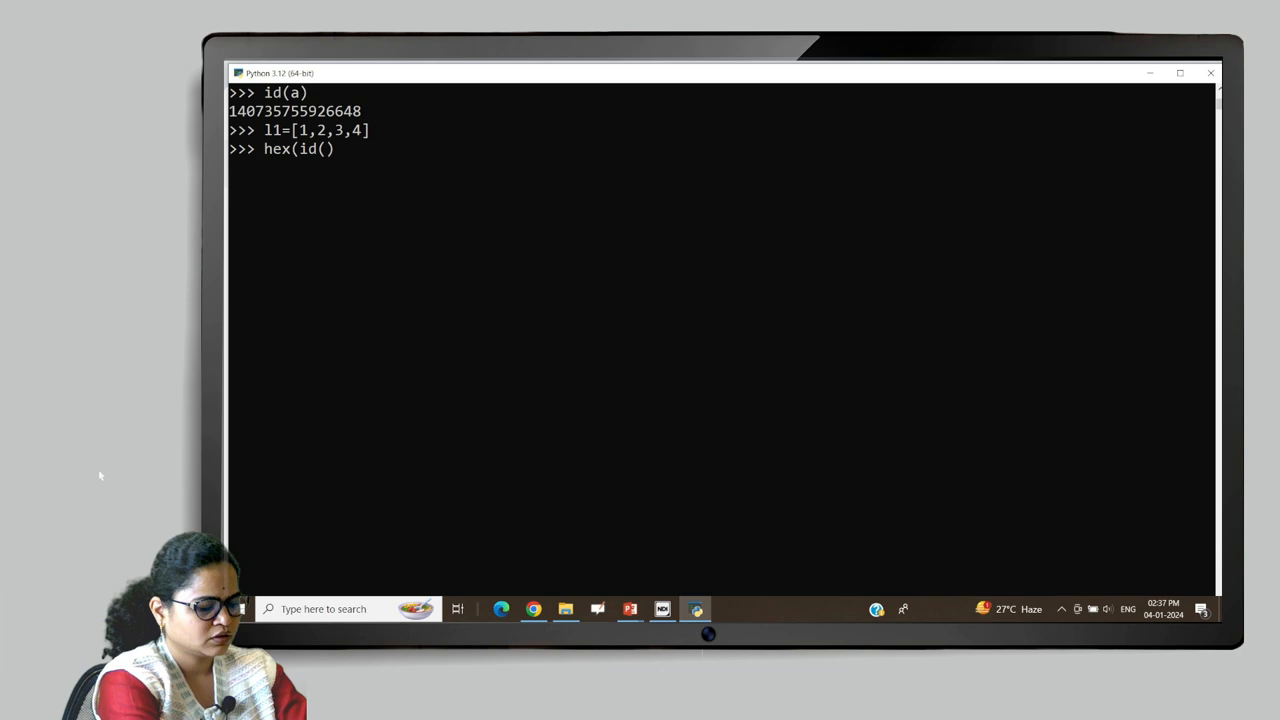
text(l1)
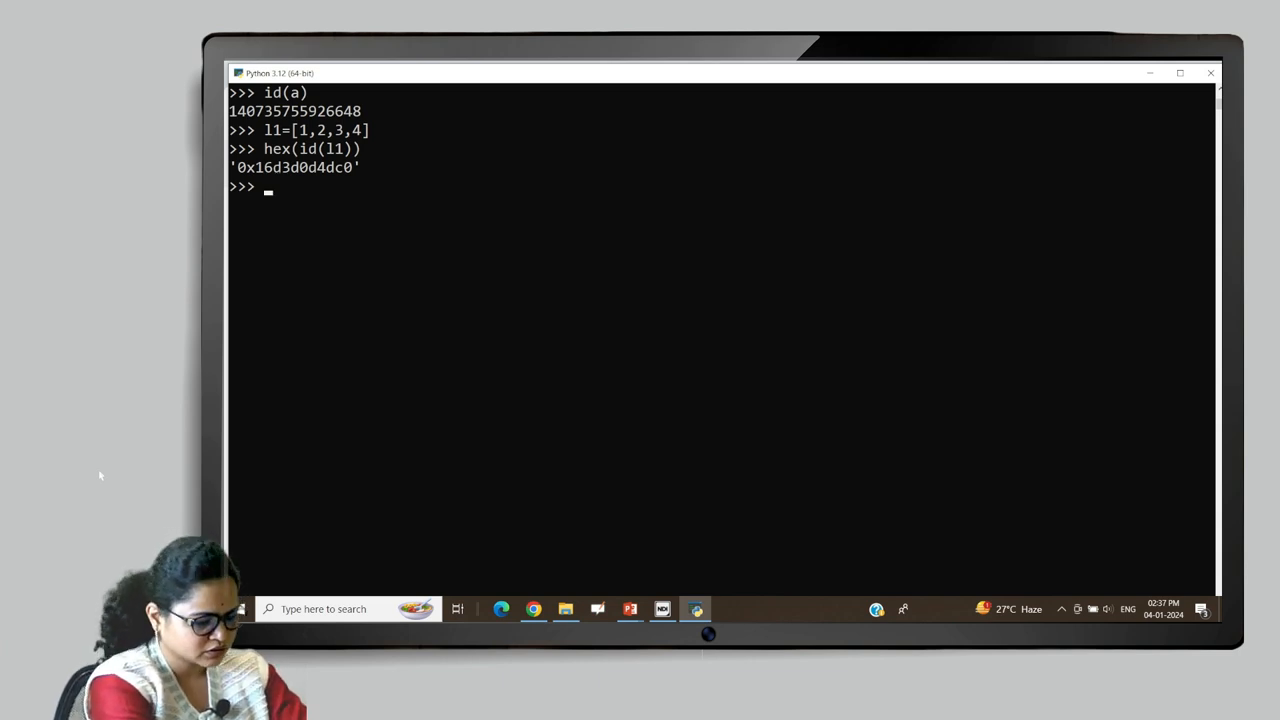
text(l1)
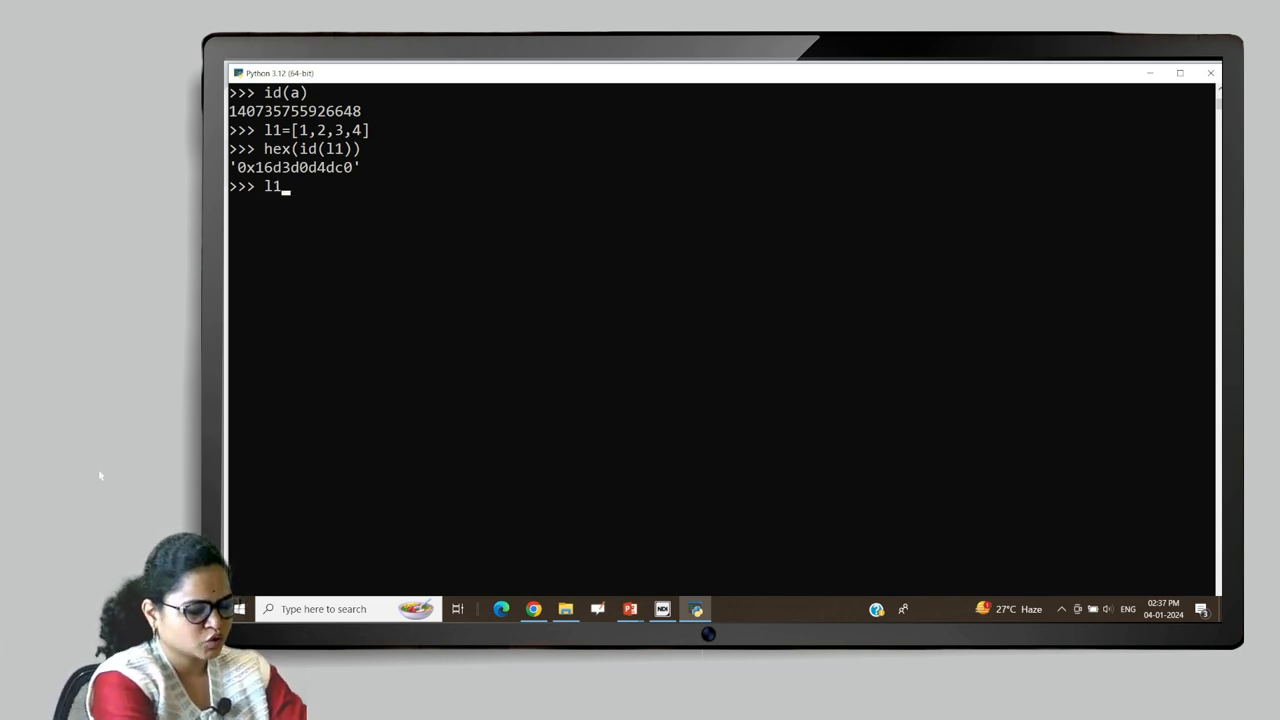
Append 5 to l1, show it is [1, 2, 3, 4, 5] and its hex id is still '0x16d3d0d4dc0'.
text(.appen)
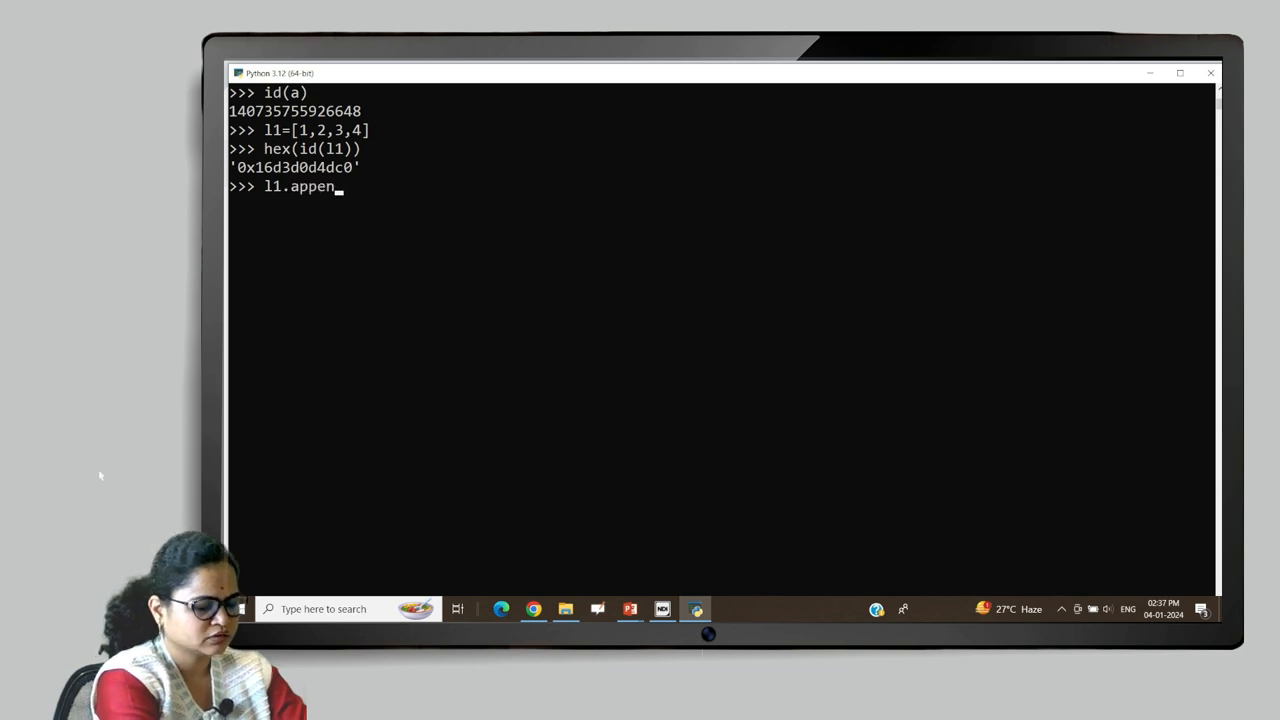
text(d())
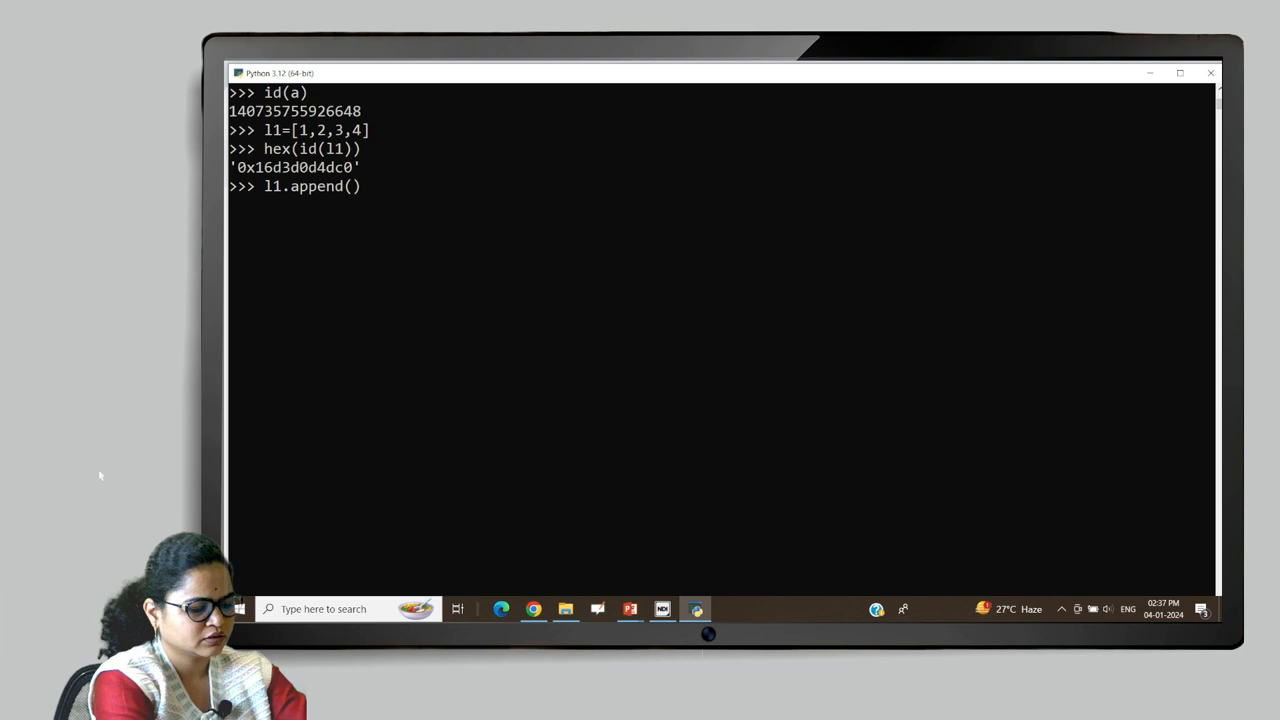
text(5)
text(l1)
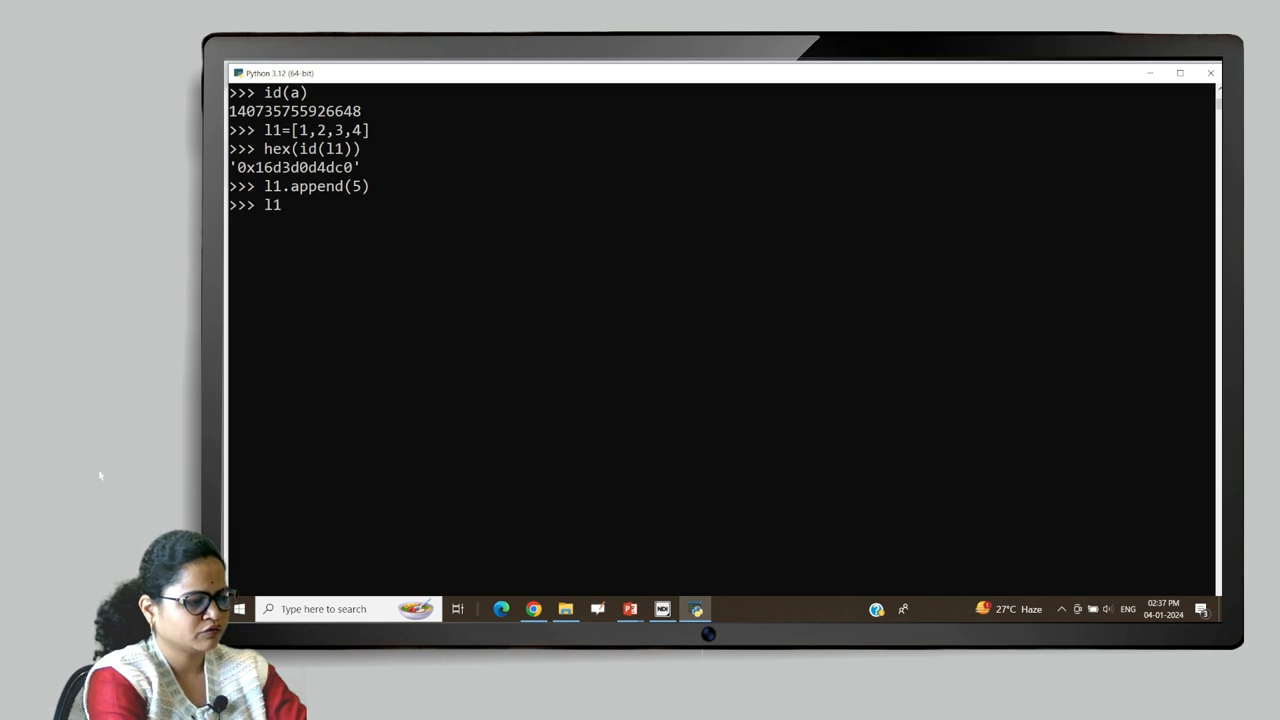
key(enter)
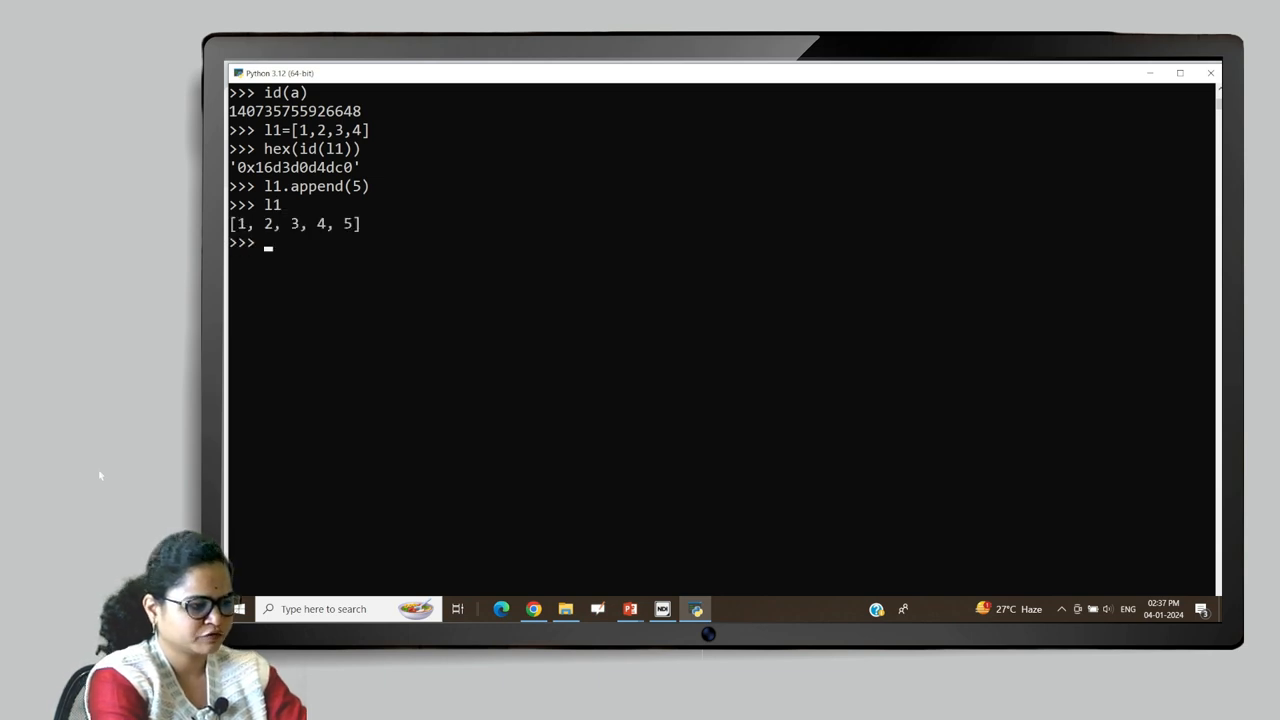
text(l1.append(5))
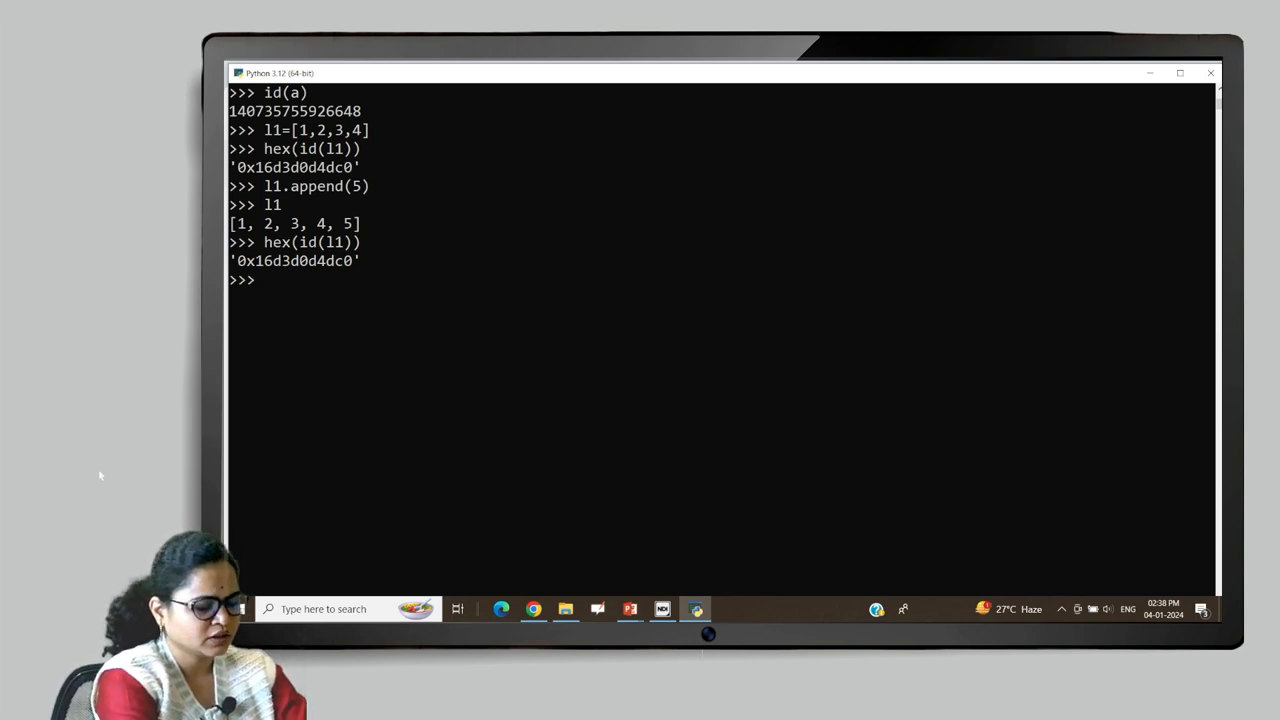
Assign a = 10.
text(a=)
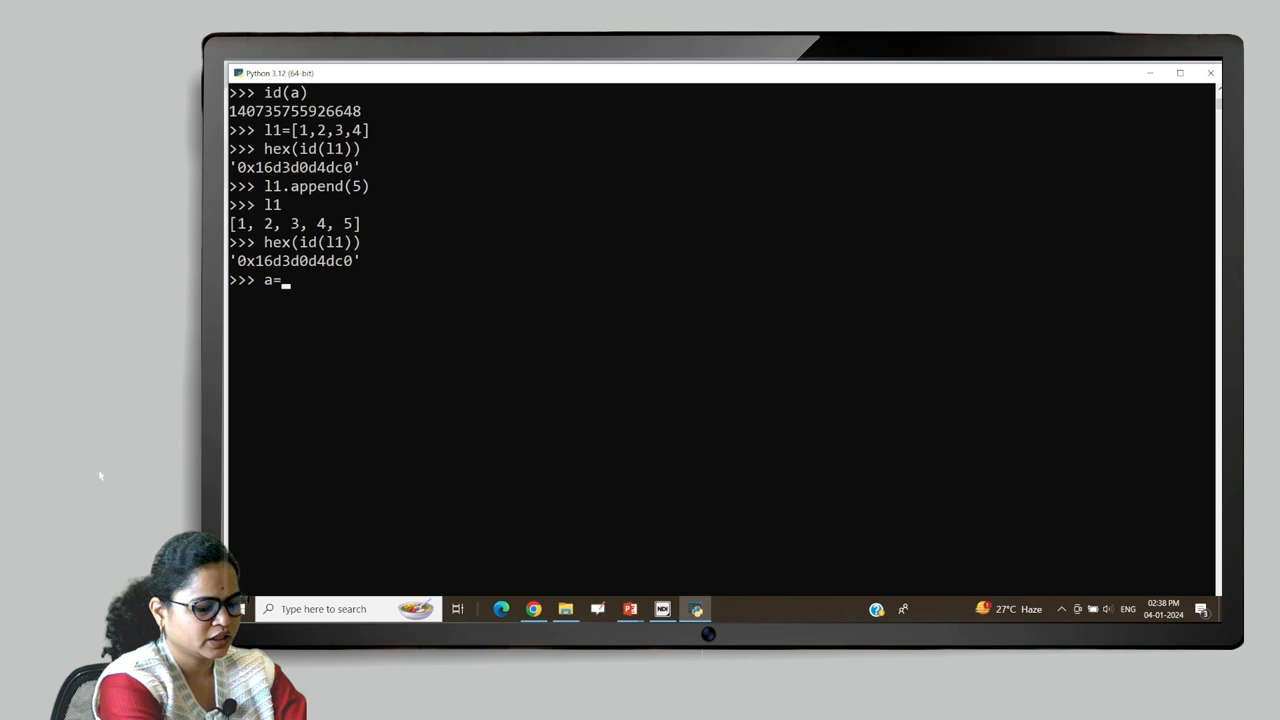
text(10)
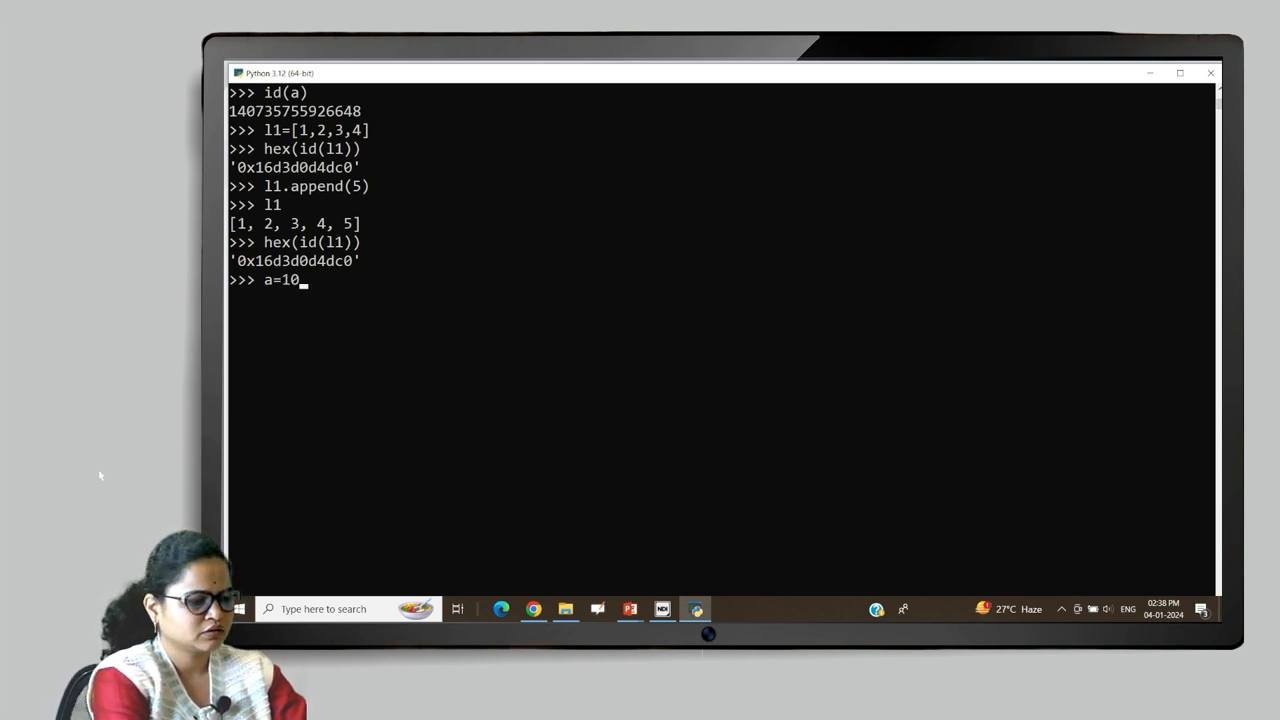
key(enter)
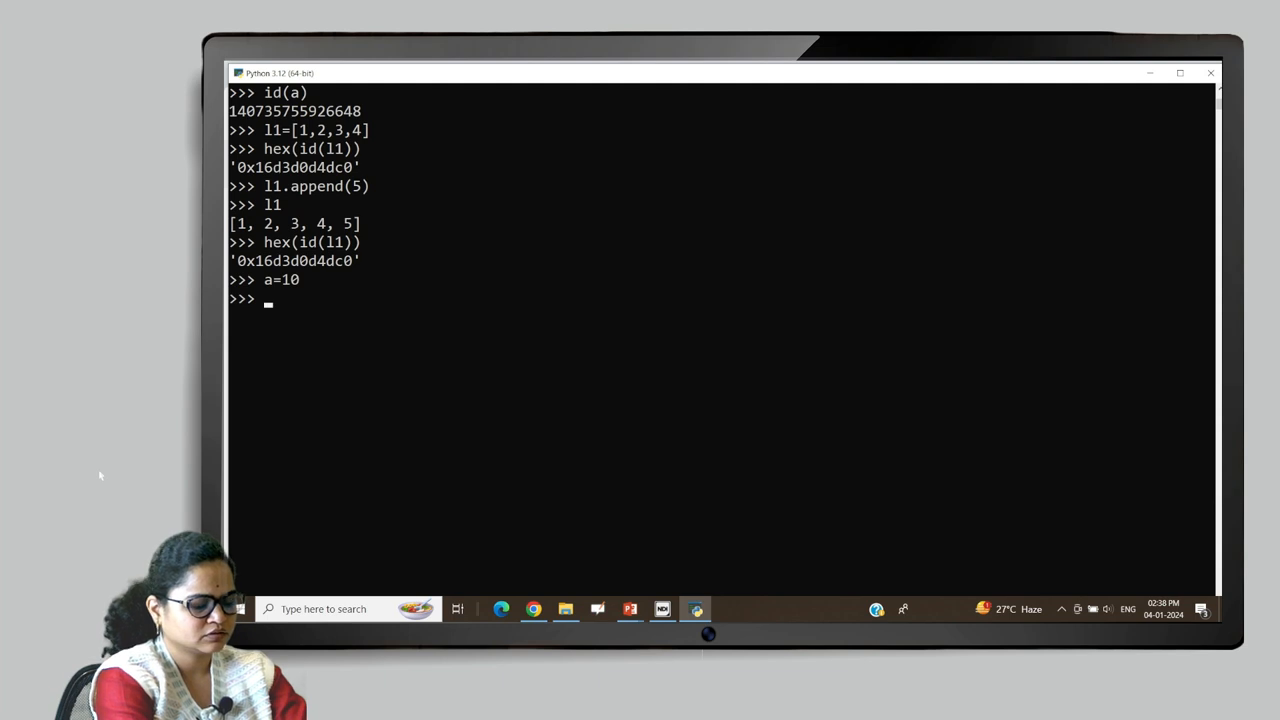
Evaluate hex(id(a)) to print '0x7fff98bd3ad8'.
text(id)
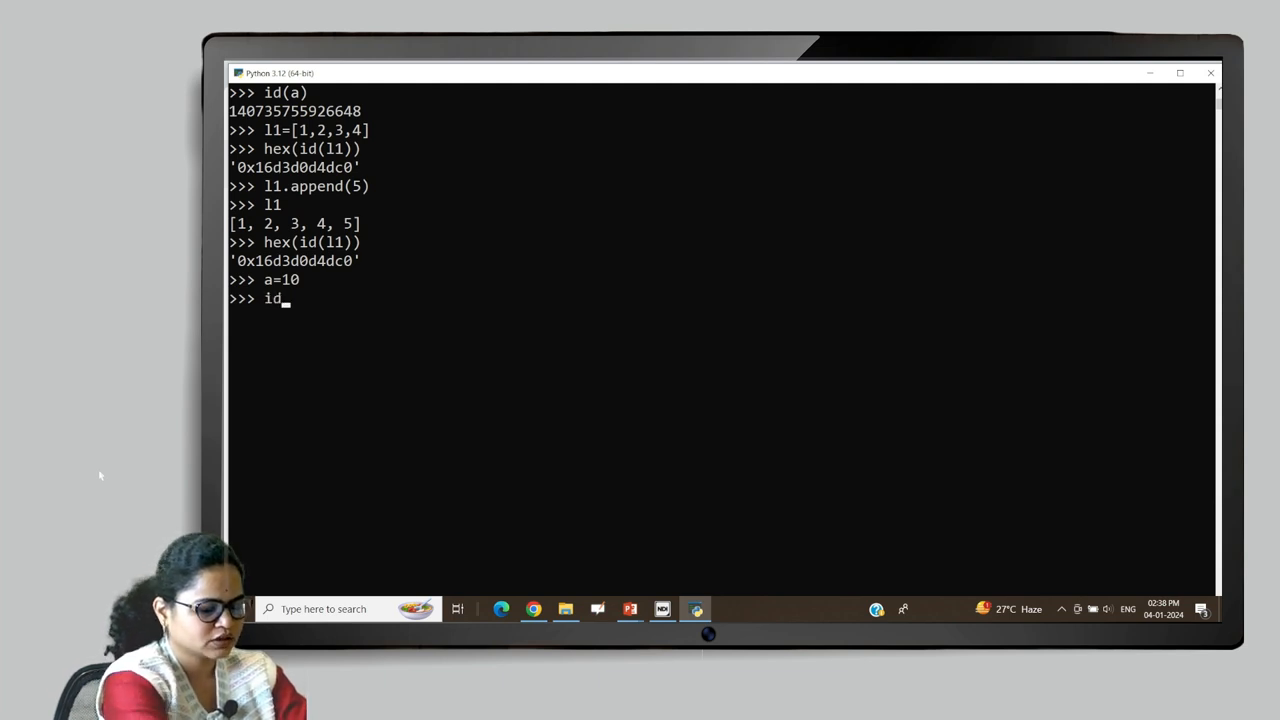
text(())
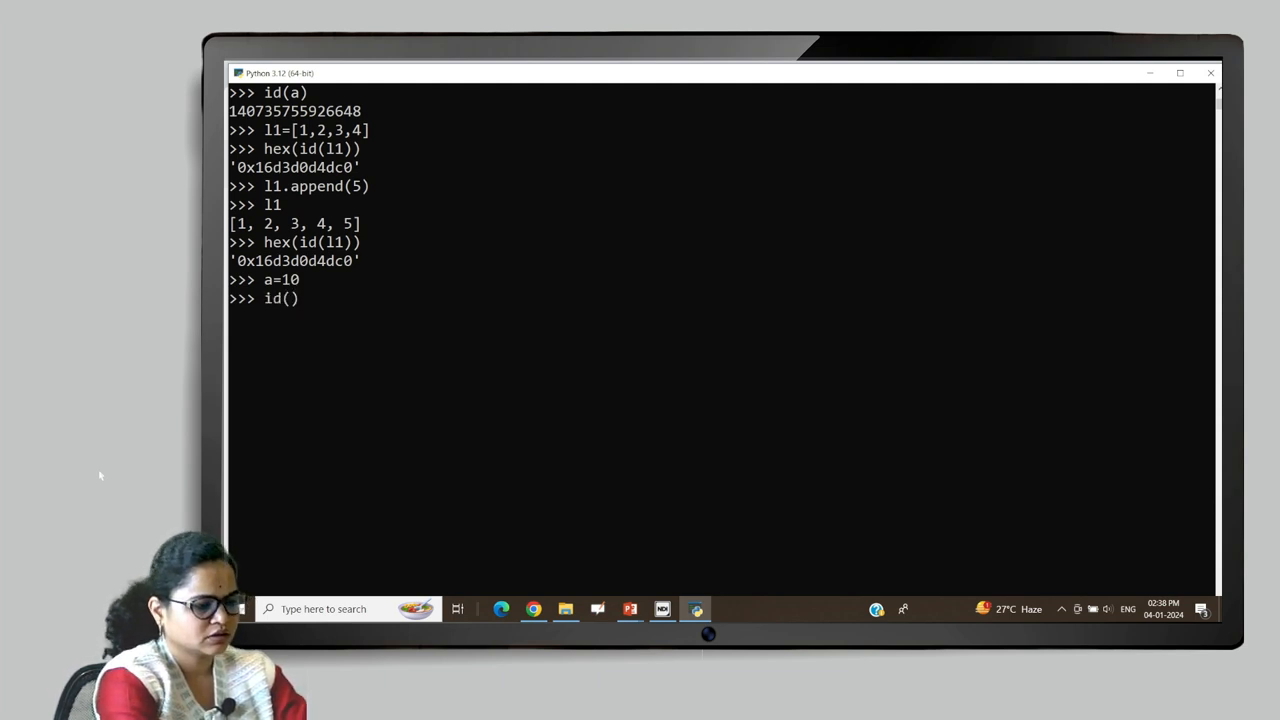
text(a)
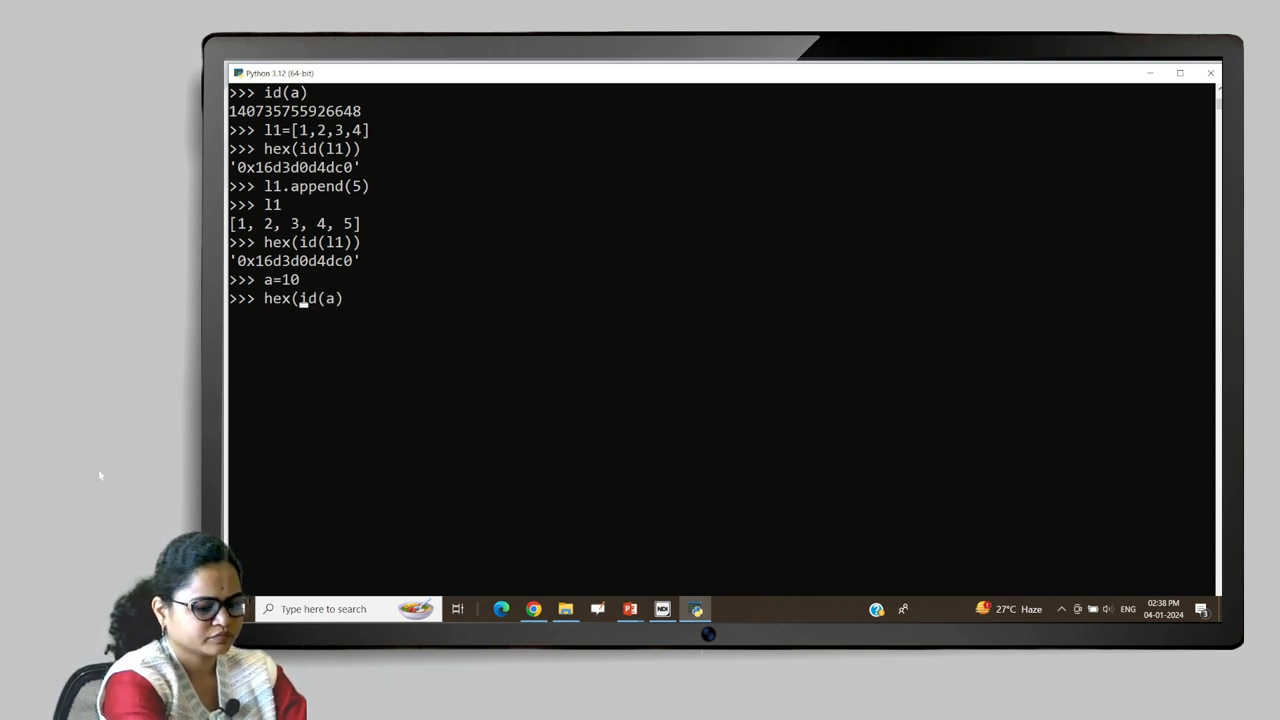
text())
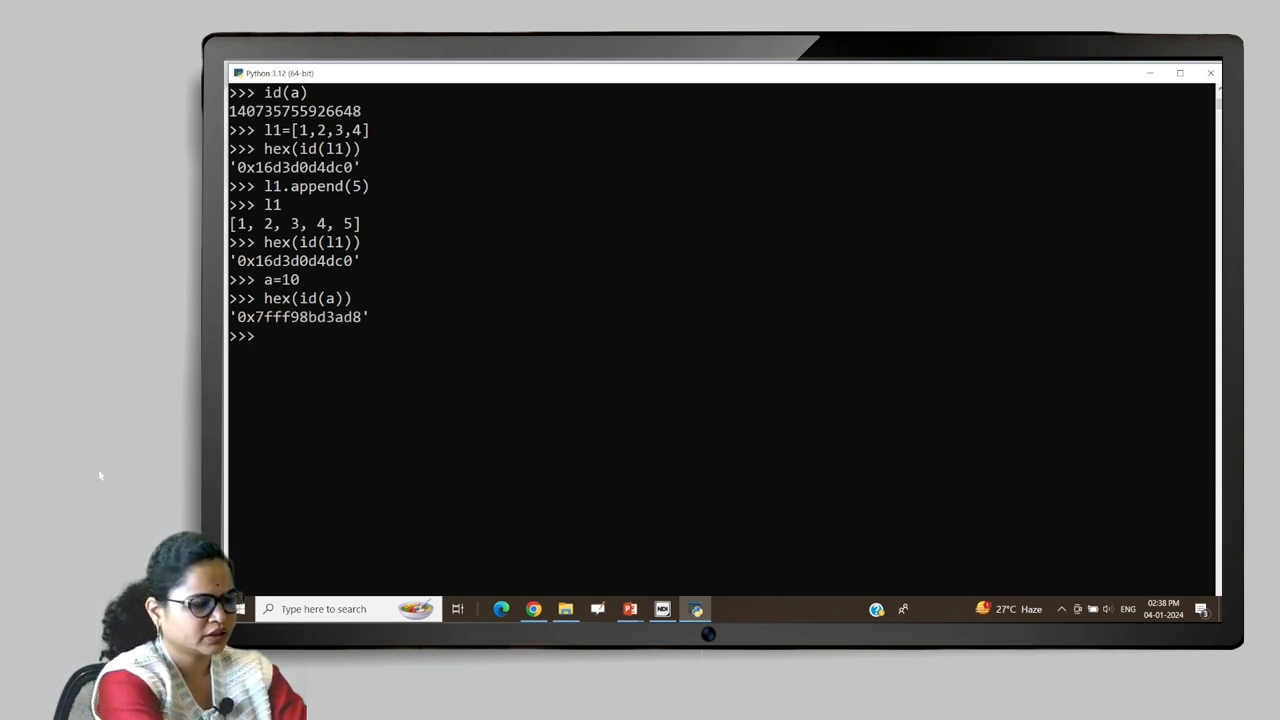
Reassign a = 34 and show hex(id(a)) now returns '0x7fff98bd3dd8'.
text(a=34)
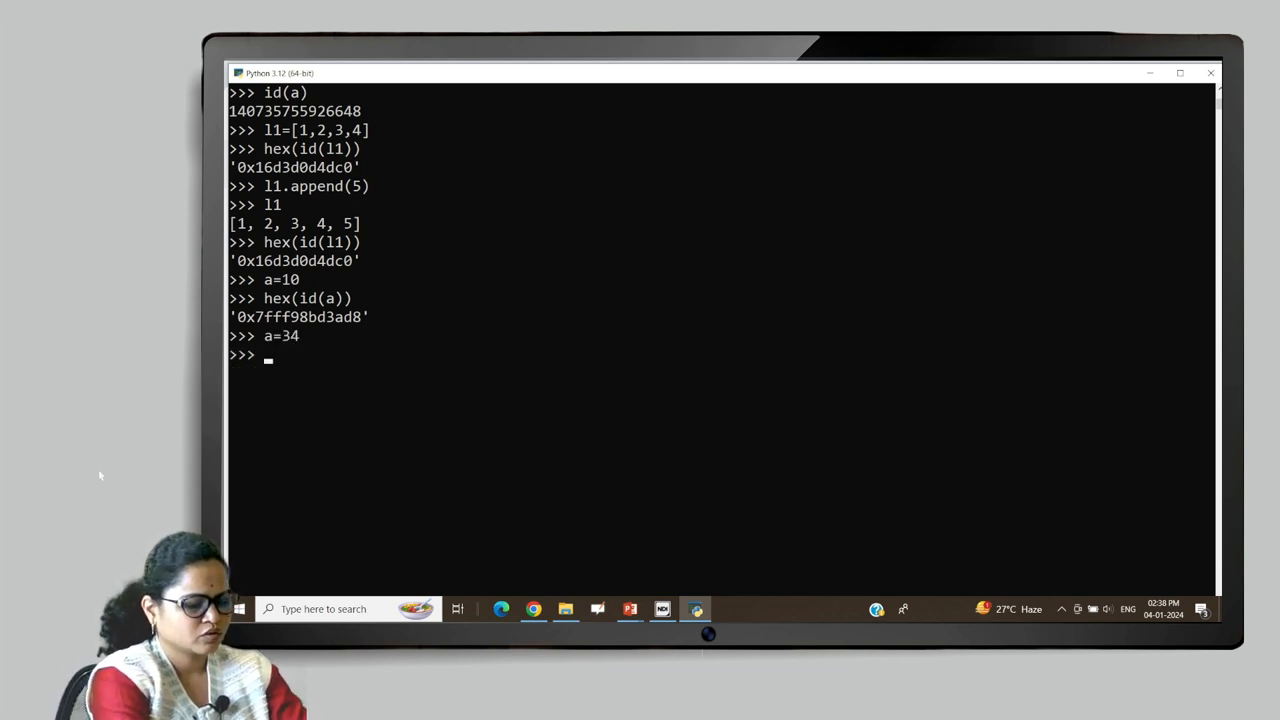
text(hex(id(a)))
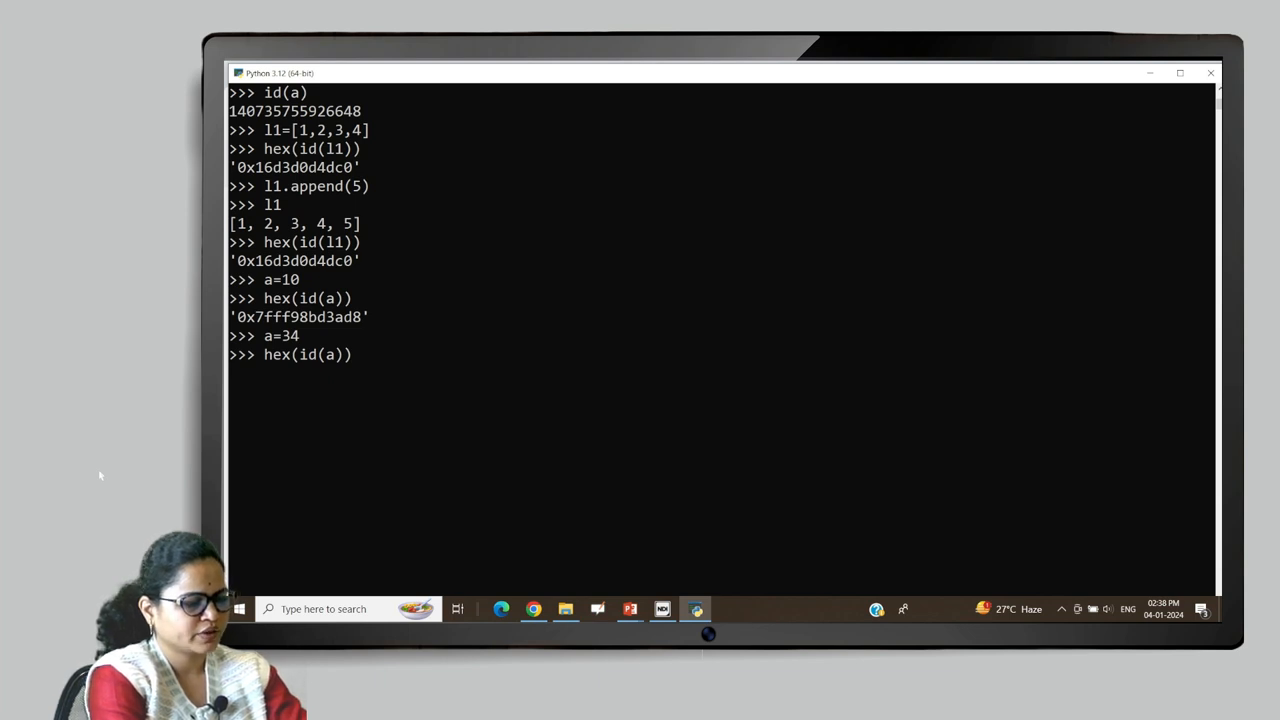
key(enter)
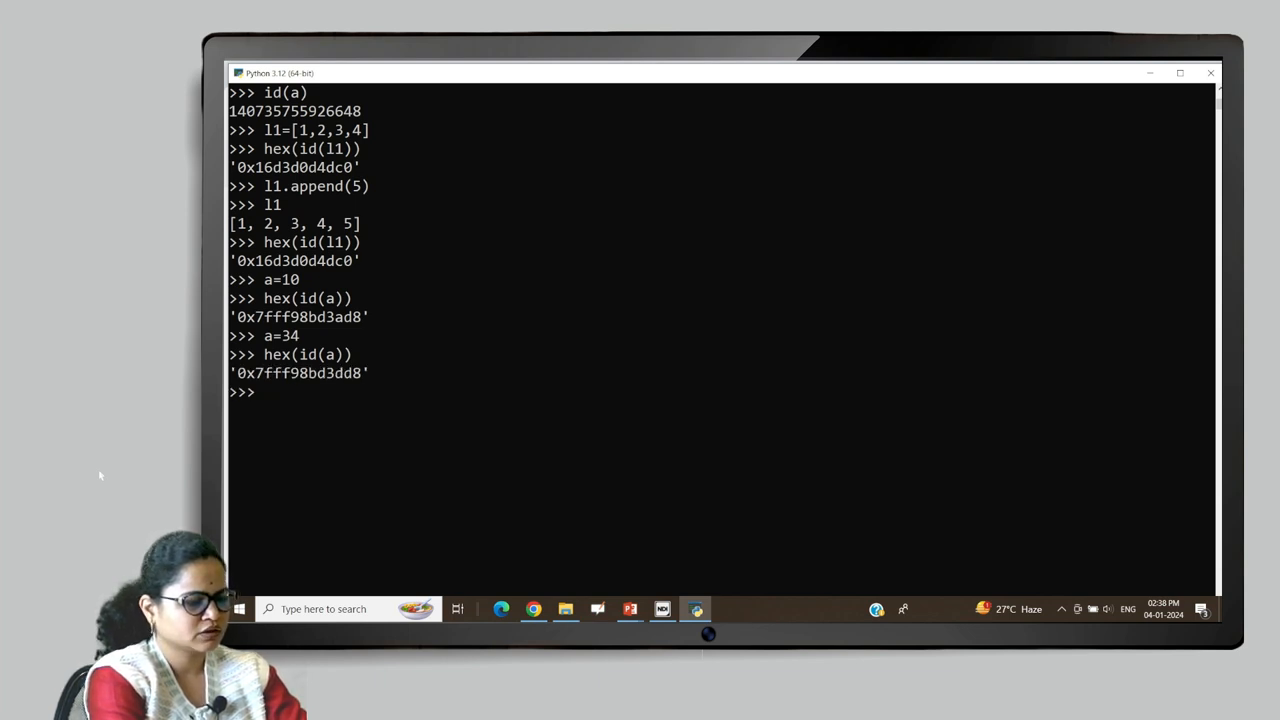